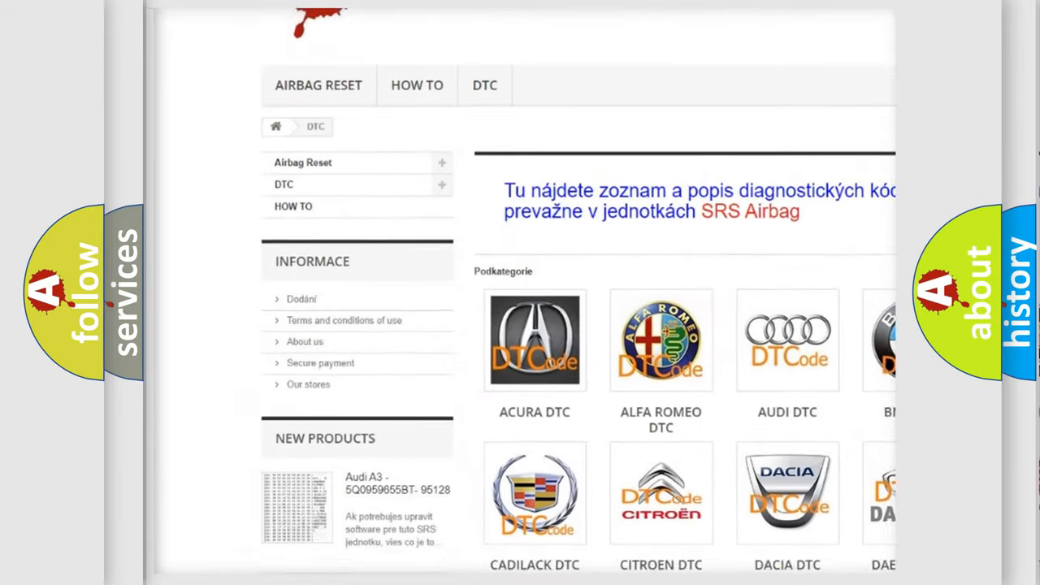
# Reveal P1056's Valvetronic supply voltage definition, description and causes (VVT fuse, relay, open circuits)
pyautogui.scroll(-3)
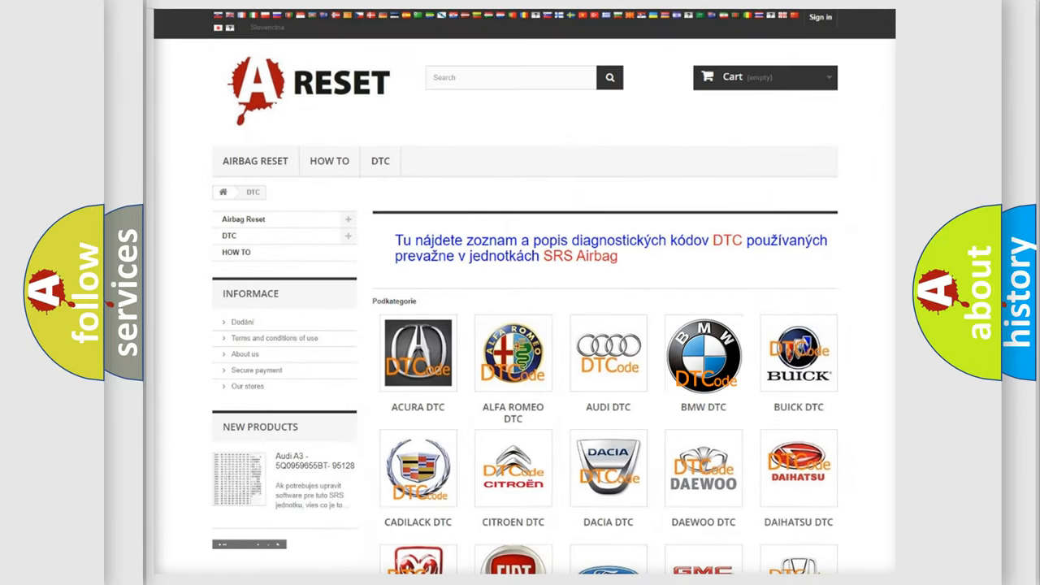
pyautogui.click(702, 353)
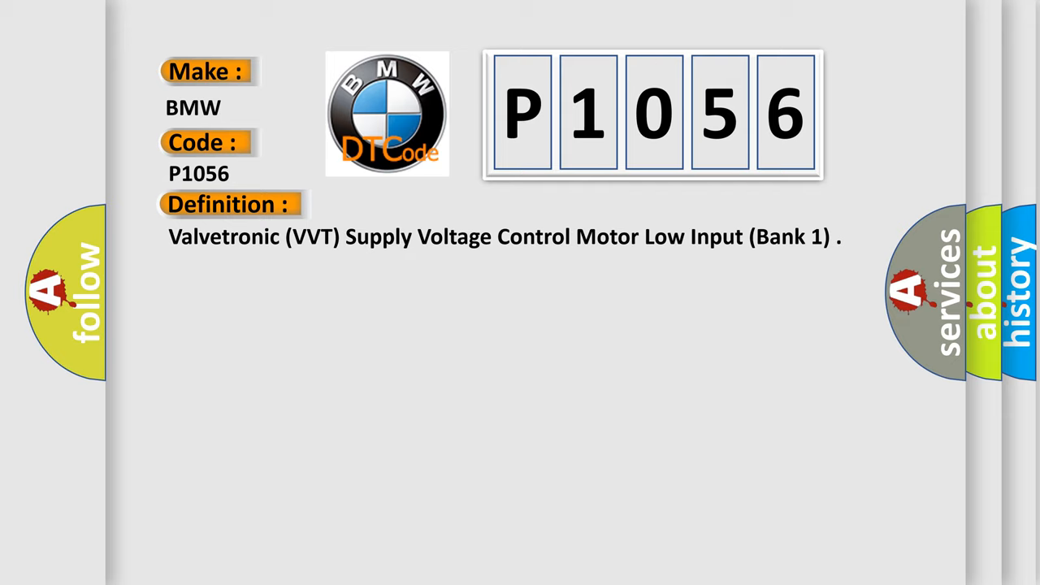
pyautogui.click(423, 205)
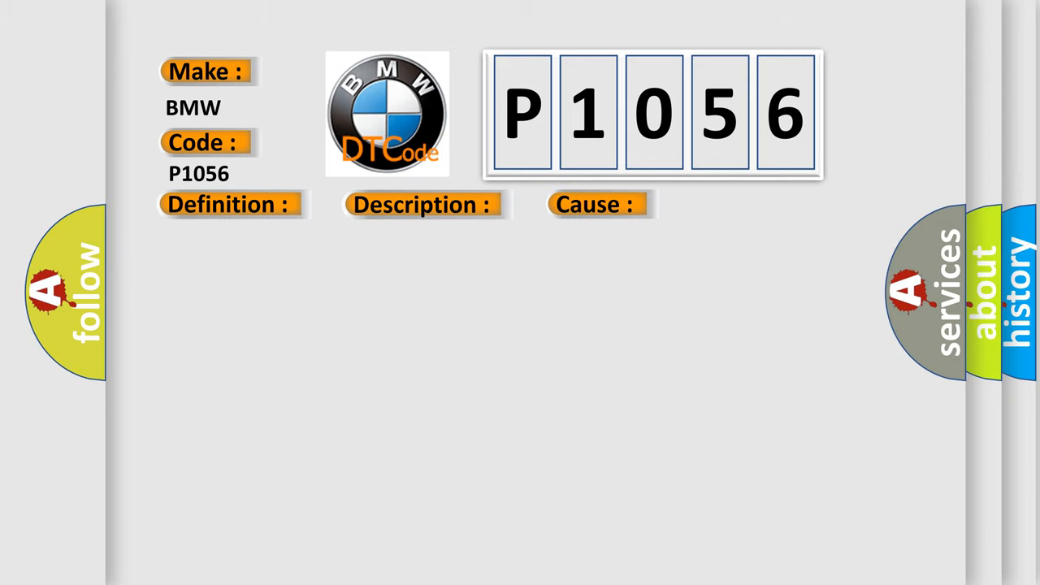
pyautogui.click(594, 204)
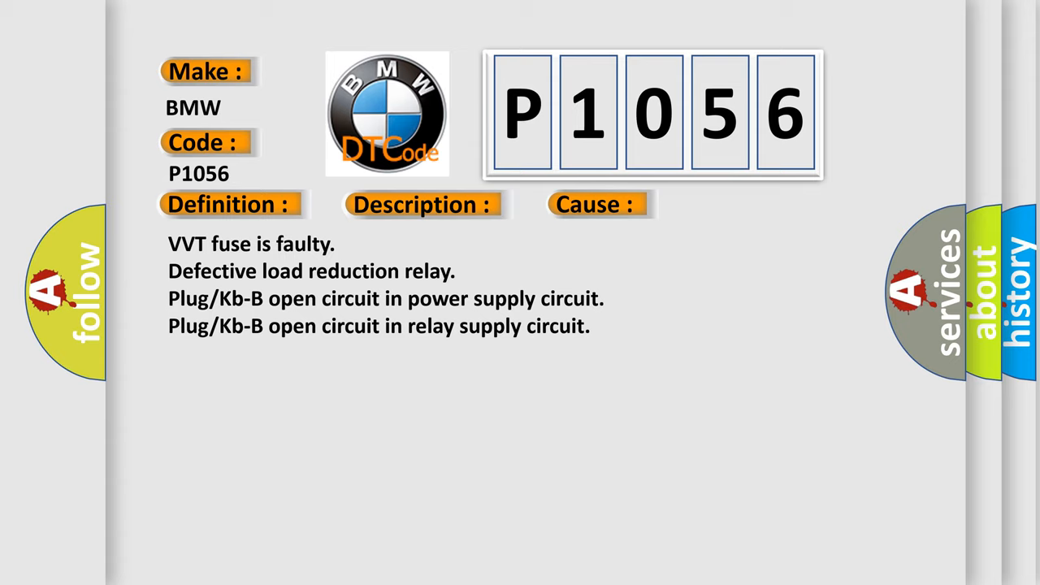